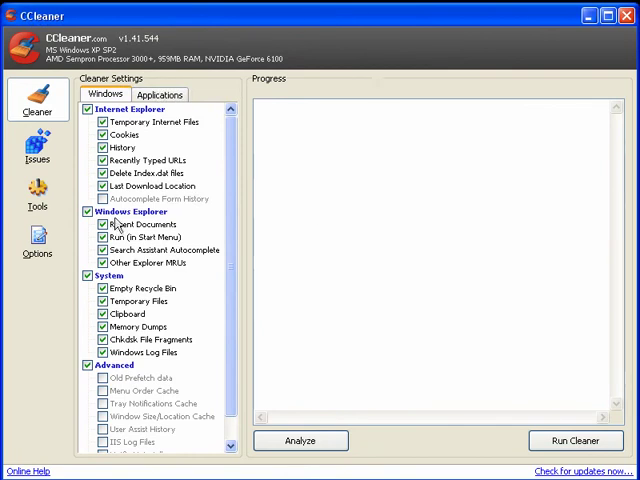
# Run CCleaner's Analyze to find about 22.4 MB of removable files
pyautogui.click(300, 441)
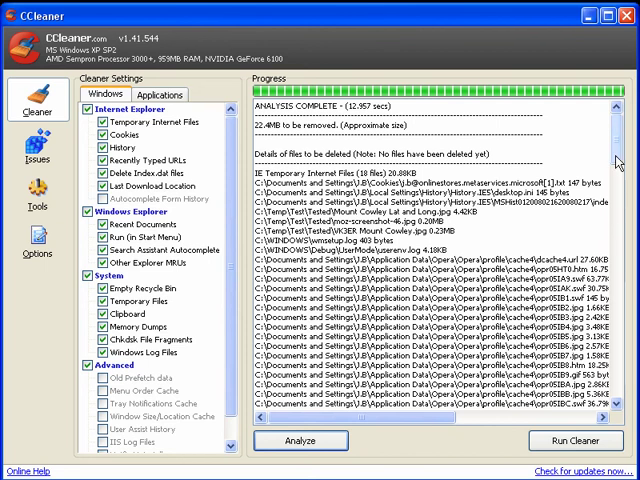
pyautogui.scroll(-3)
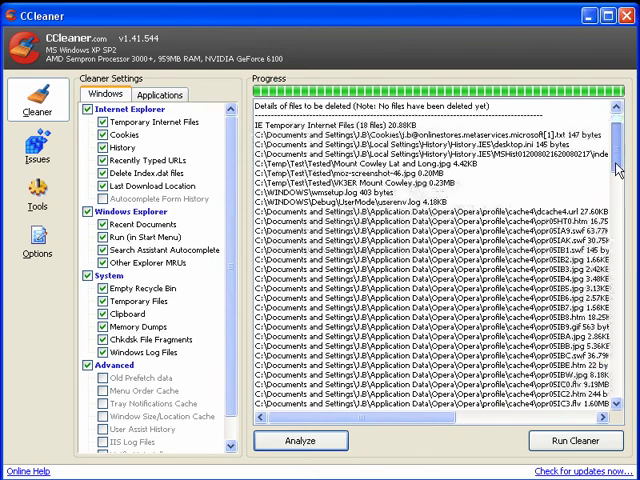
pyautogui.scroll(-3)
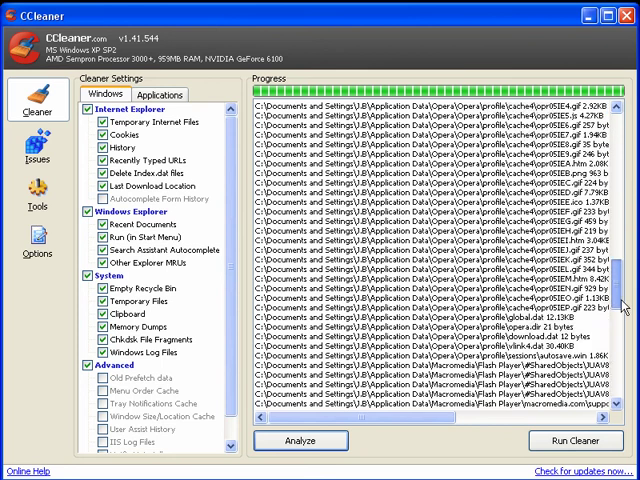
pyautogui.scroll(-3)
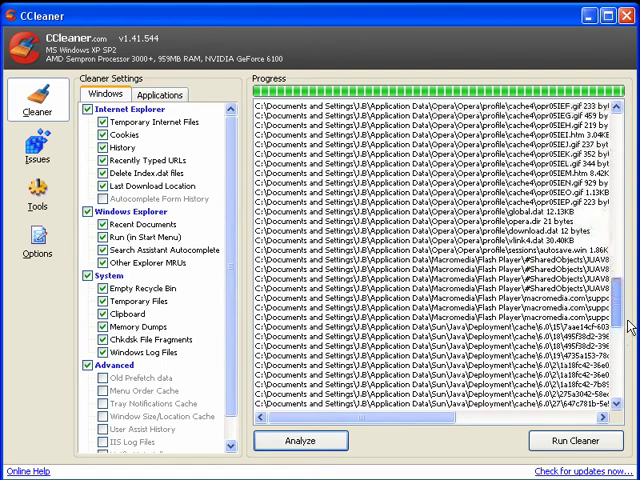
pyautogui.scroll(-3)
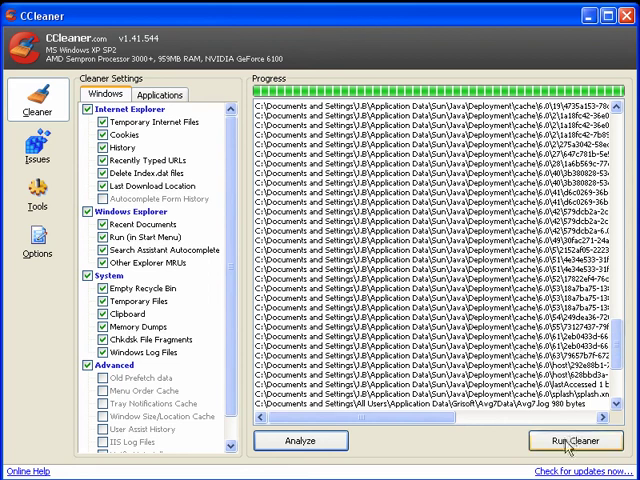
# Run the cleaner to remove 22.1 MB of files, then close CCleaner
pyautogui.click(576, 440)
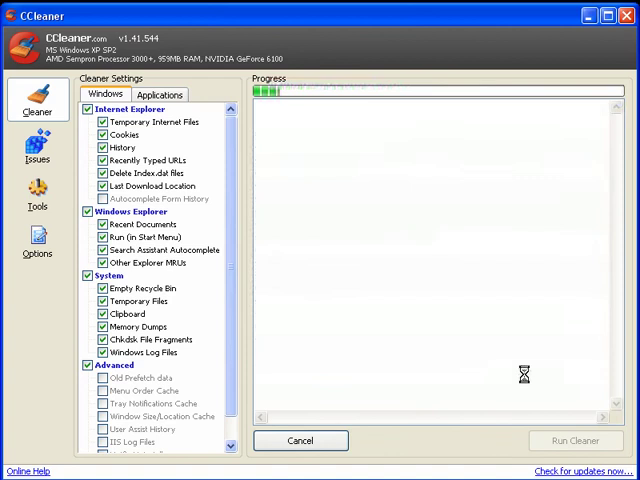
pyautogui.click(577, 440)
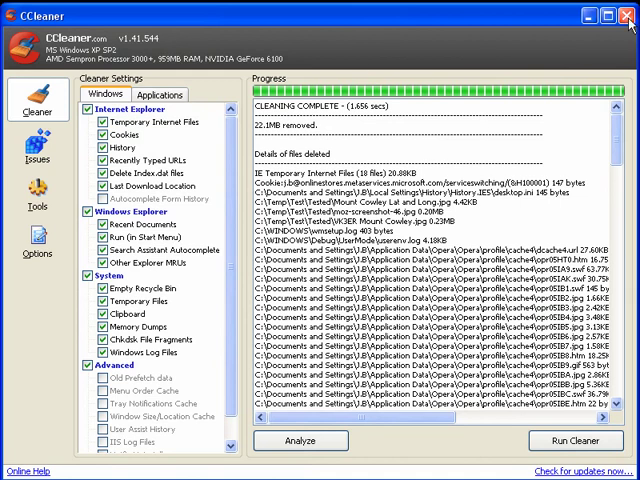
pyautogui.click(627, 16)
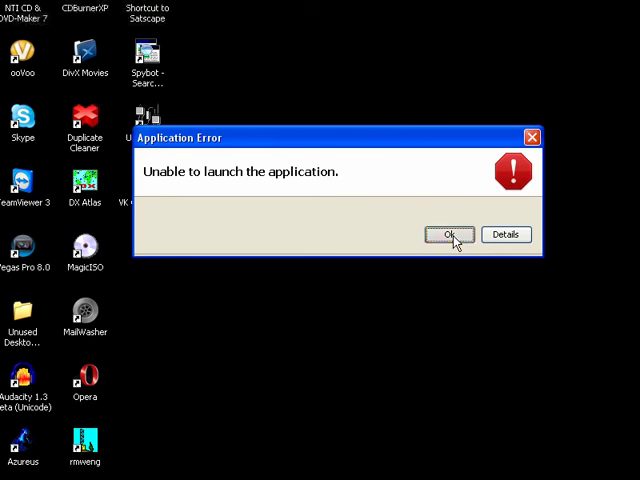
# Dismiss the Application Error saying Satscape could not launch
pyautogui.click(448, 234)
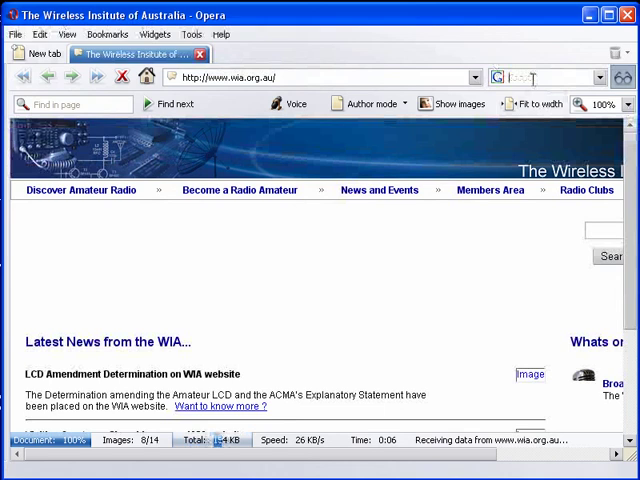
# Search Google for 'satscape' and open the satscape.co.uk result
pyautogui.write('satscape')
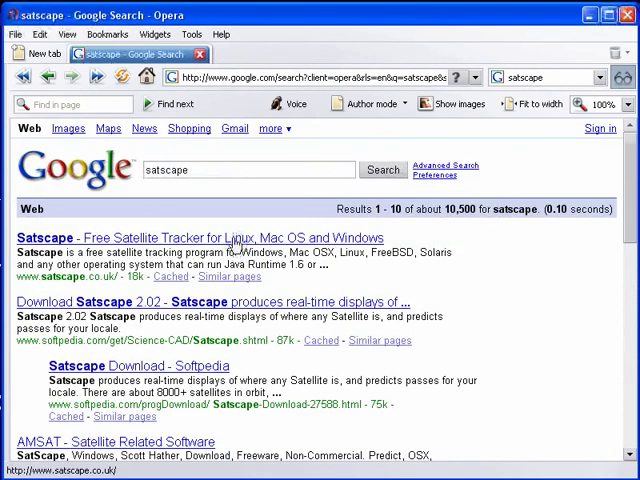
pyautogui.click(232, 243)
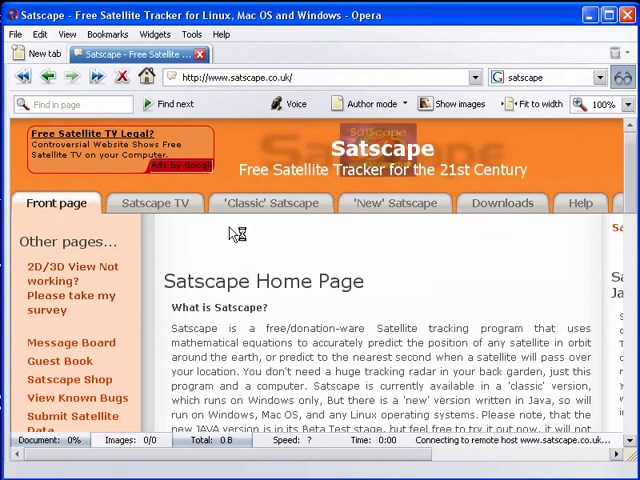
# On the Satscape Downloads page, request the Step 2 Satscape.jnlp launcher
pyautogui.click(502, 202)
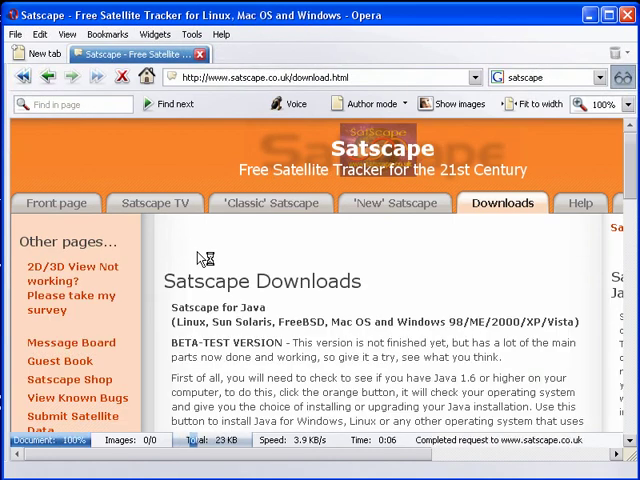
pyautogui.scroll(-3)
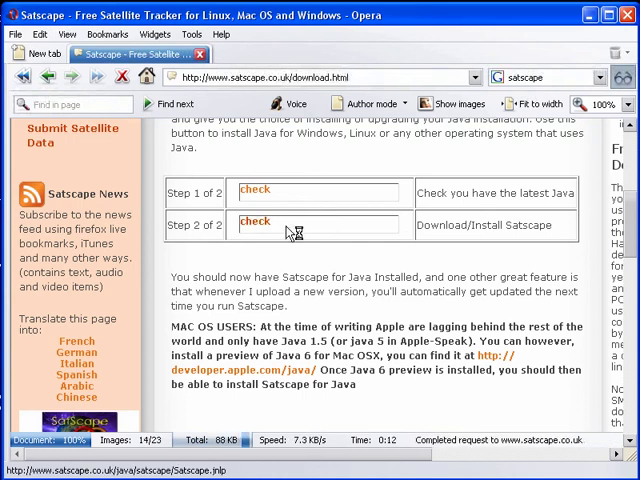
pyautogui.click(255, 221)
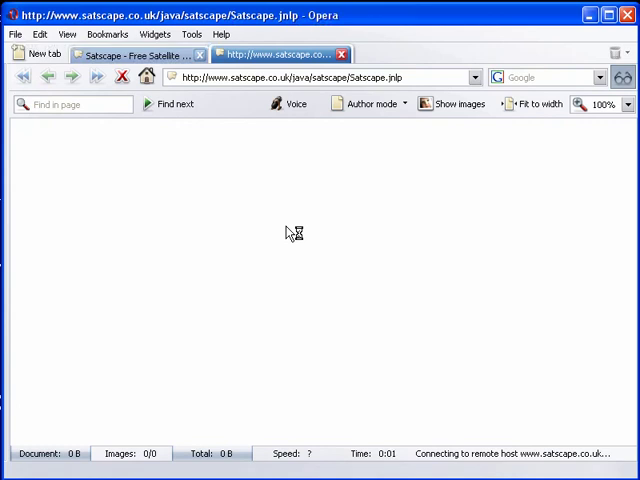